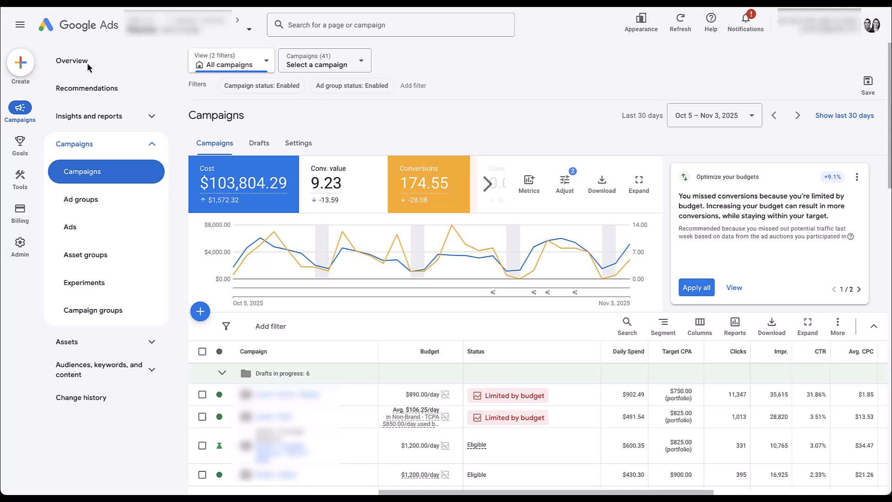
Switch from the Campaigns list to the account Overview page
{"action": "left_click", "coordinate": [72, 61]}
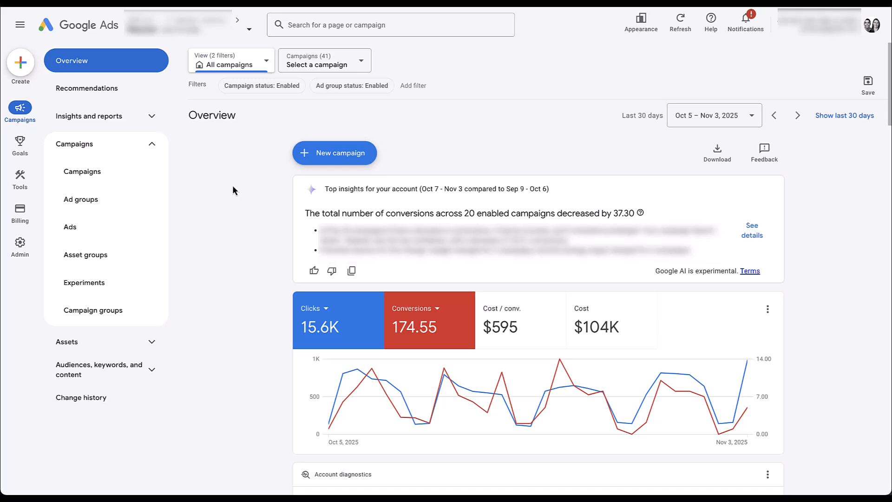
Scroll the Overview down to the Searches card listing top searches like health insurance
{"action": "scroll", "scroll_direction": "down", "scroll_amount": 3}
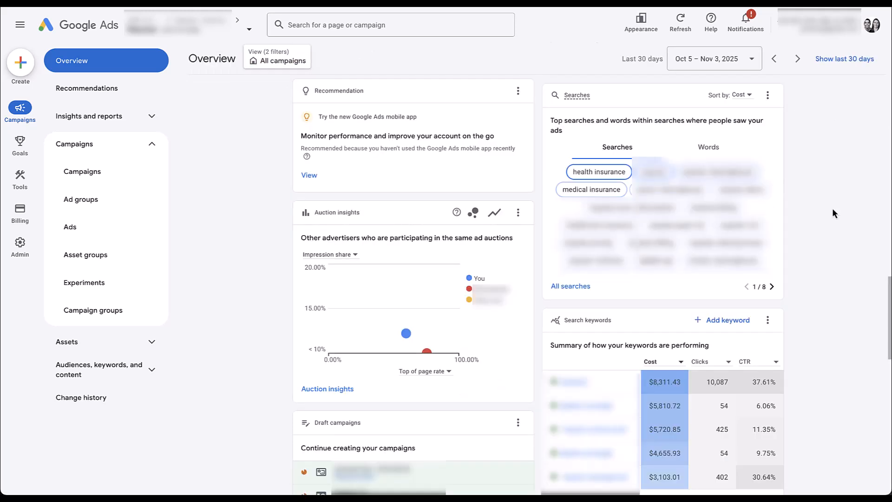
{"action": "mouse_move", "coordinate": [808, 123]}
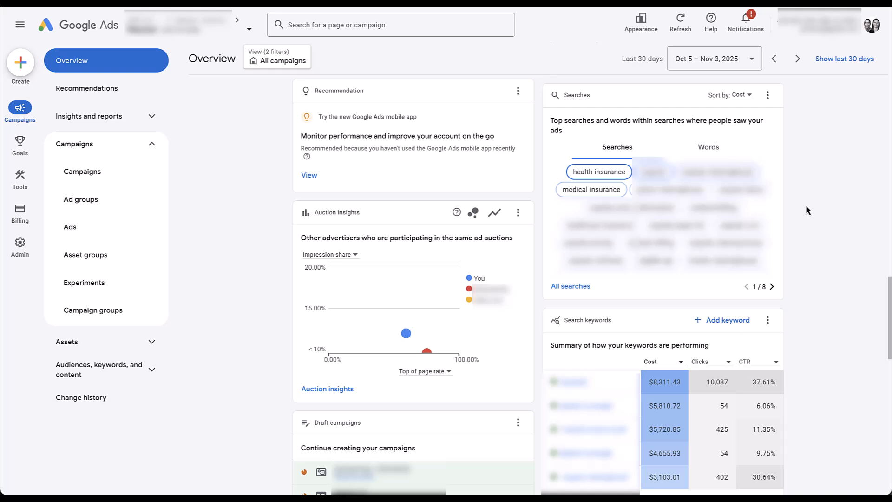
{"action": "mouse_move", "coordinate": [680, 152]}
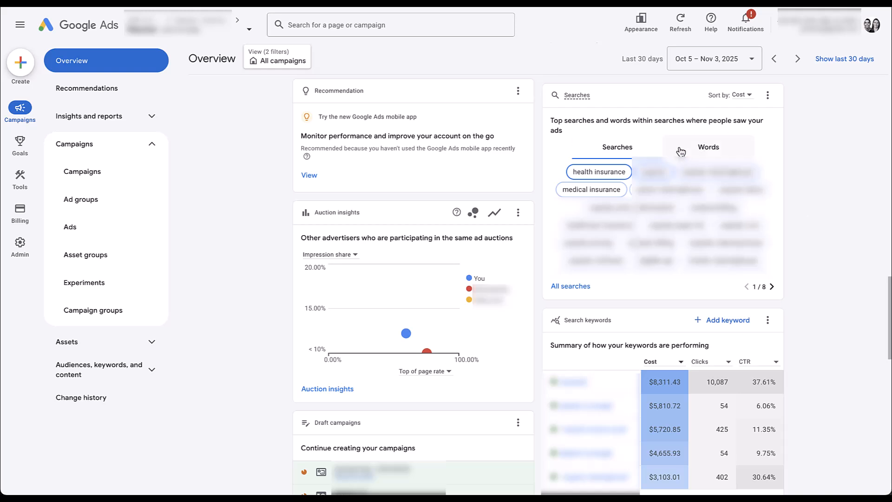
{"action": "mouse_move", "coordinate": [698, 155]}
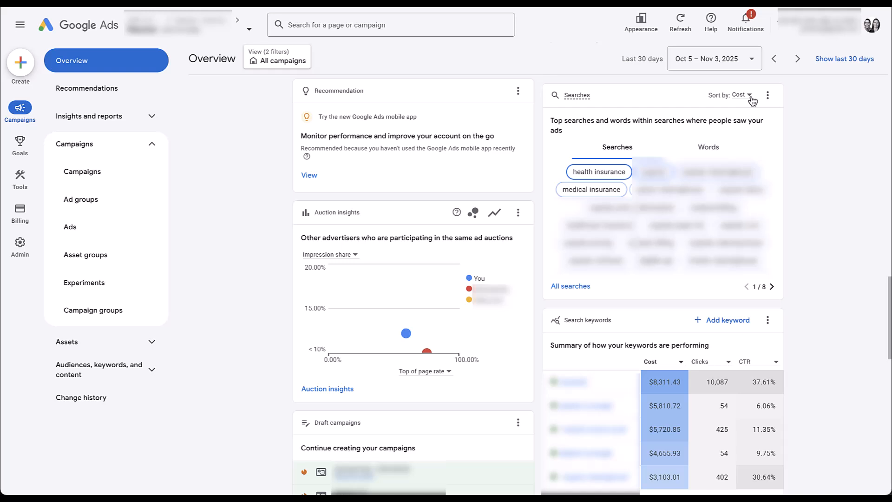
{"action": "left_click", "coordinate": [741, 95]}
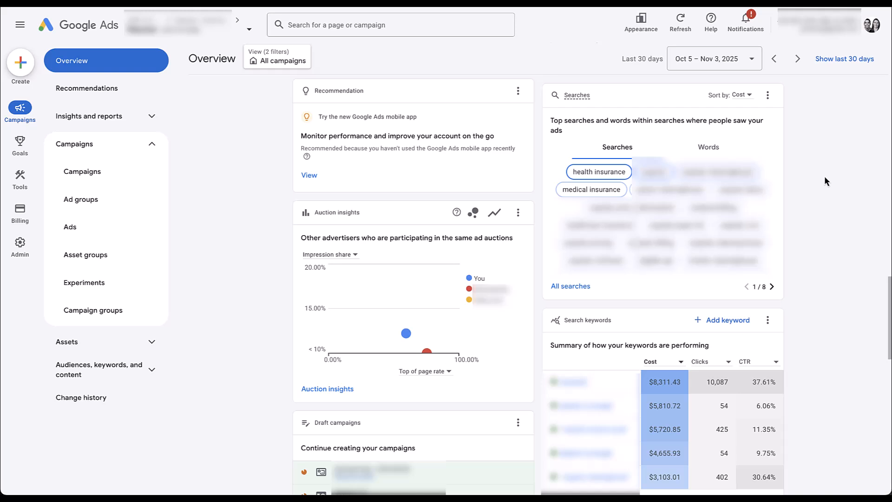
{"action": "mouse_move", "coordinate": [644, 154]}
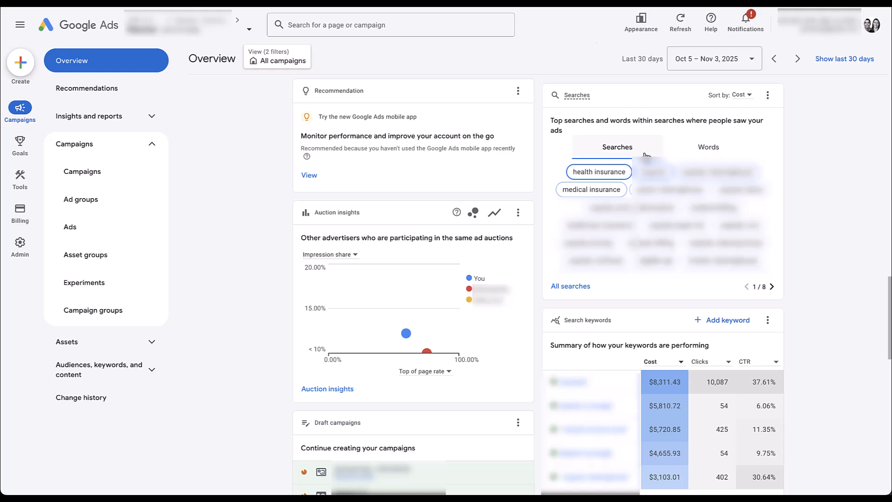
{"action": "mouse_move", "coordinate": [805, 167]}
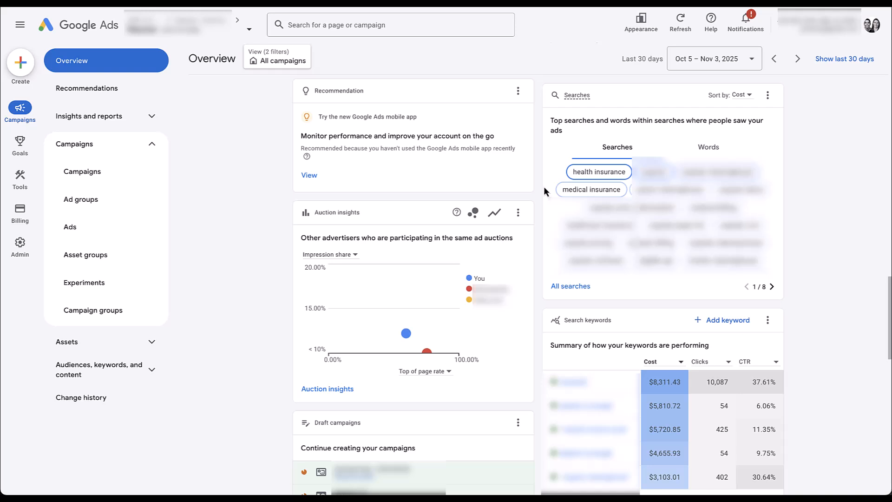
{"action": "mouse_move", "coordinate": [544, 186]}
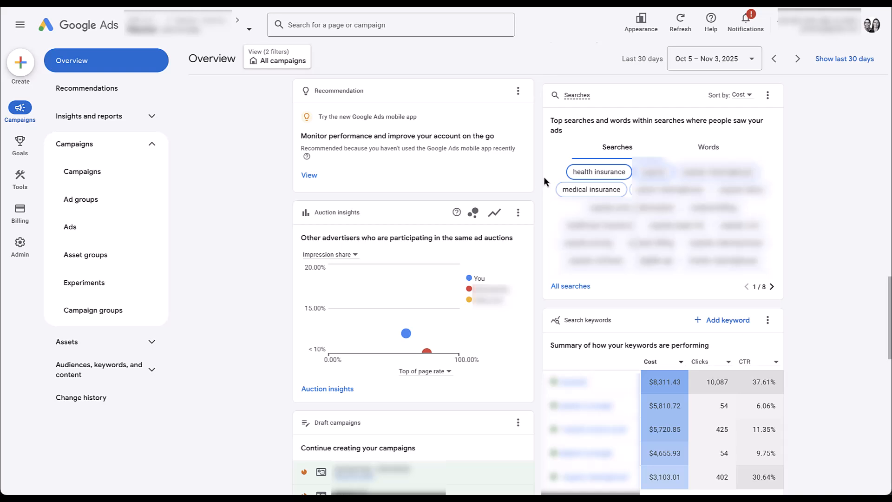
{"action": "mouse_move", "coordinate": [547, 175]}
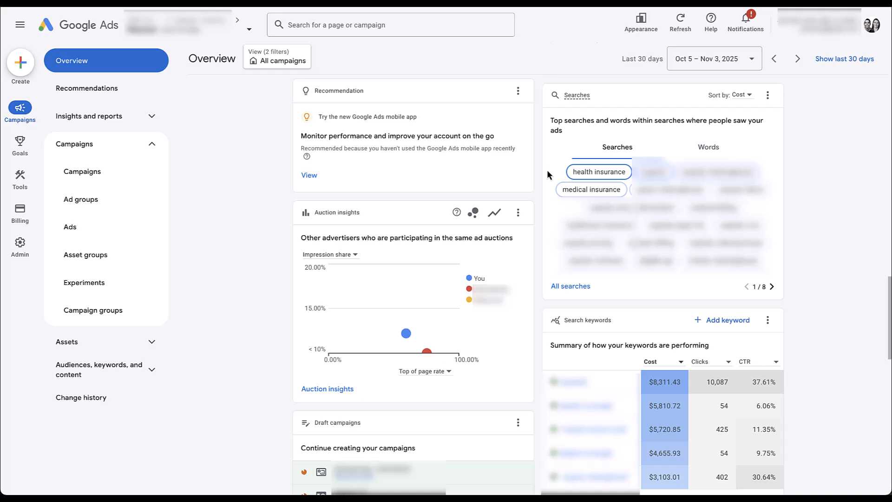
{"action": "mouse_move", "coordinate": [545, 163]}
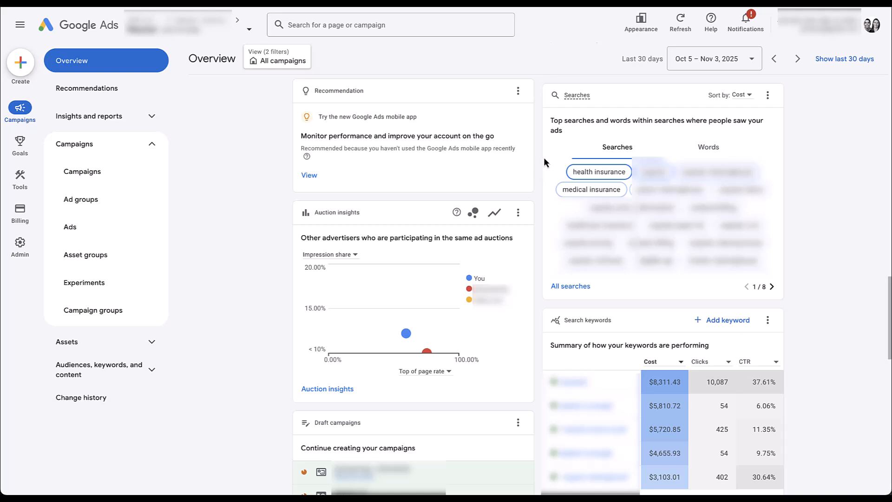
{"action": "mouse_move", "coordinate": [548, 166]}
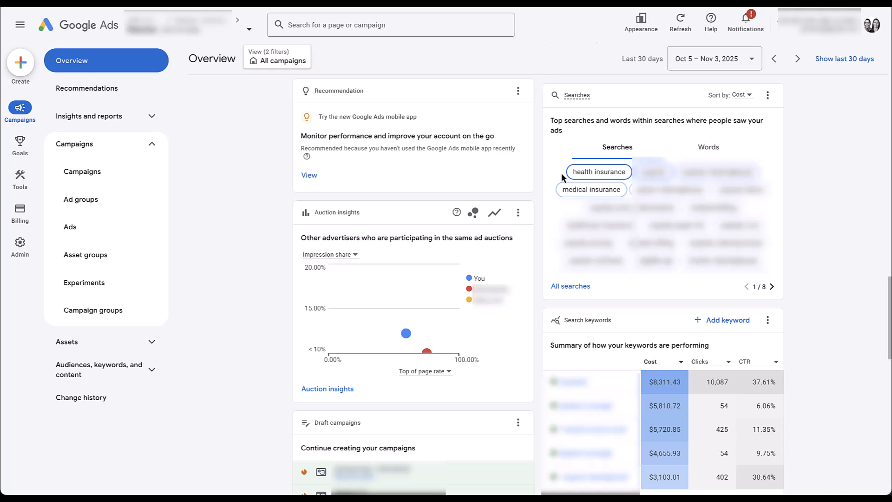
{"action": "mouse_move", "coordinate": [547, 216]}
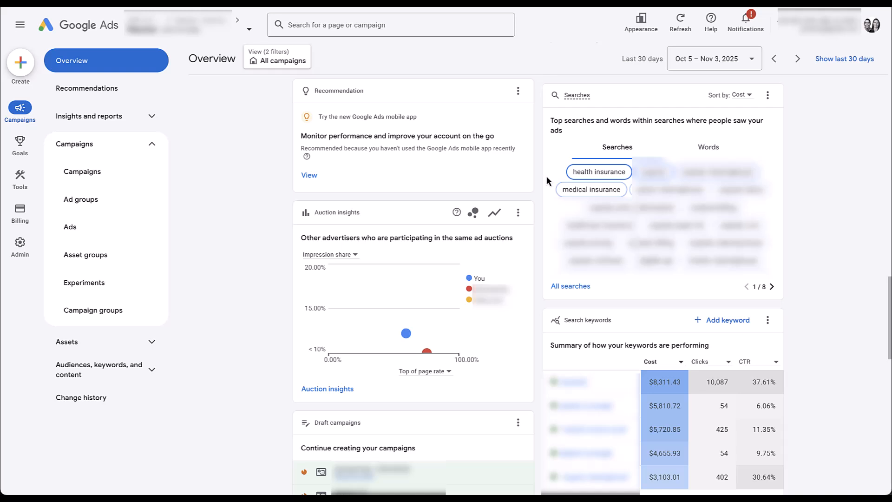
{"action": "mouse_move", "coordinate": [550, 173]}
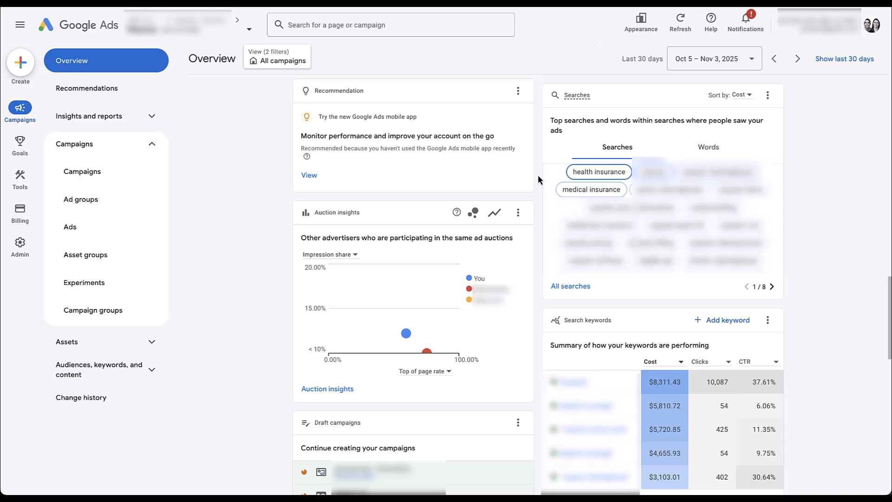
{"action": "mouse_move", "coordinate": [645, 153]}
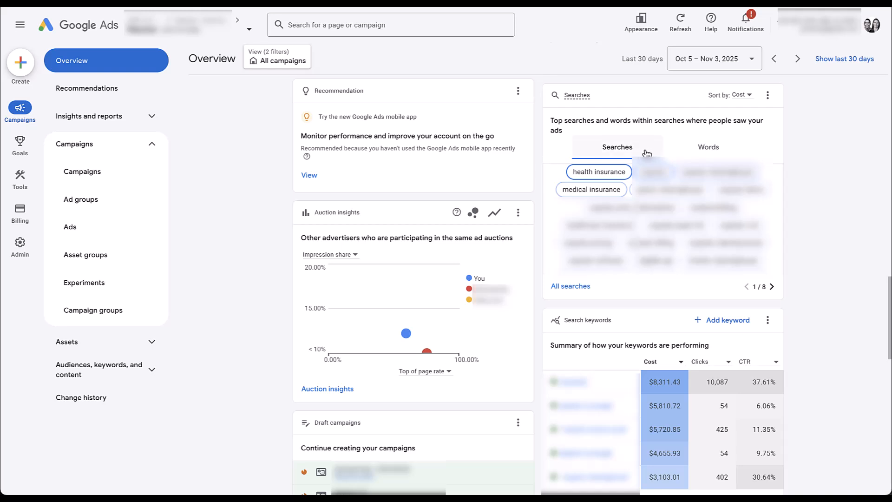
Show words within searches, such as insurance, health, clearinghouse and medical
{"action": "left_click", "coordinate": [707, 147]}
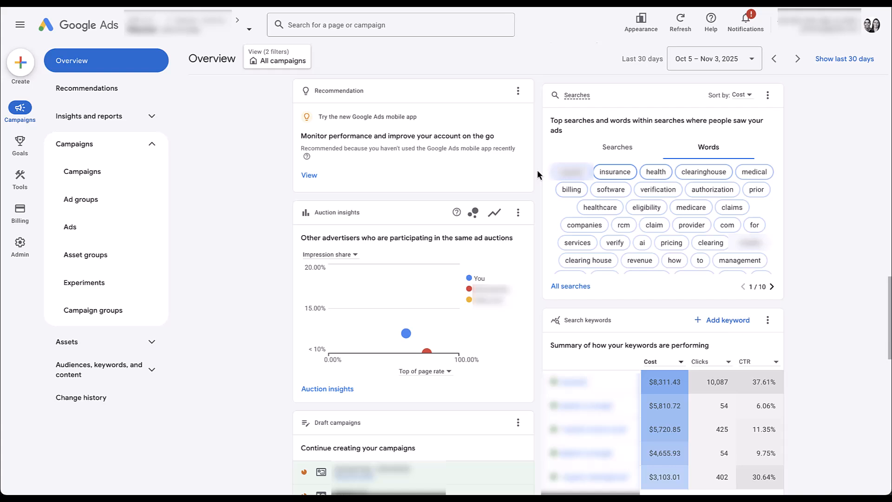
{"action": "mouse_move", "coordinate": [753, 107]}
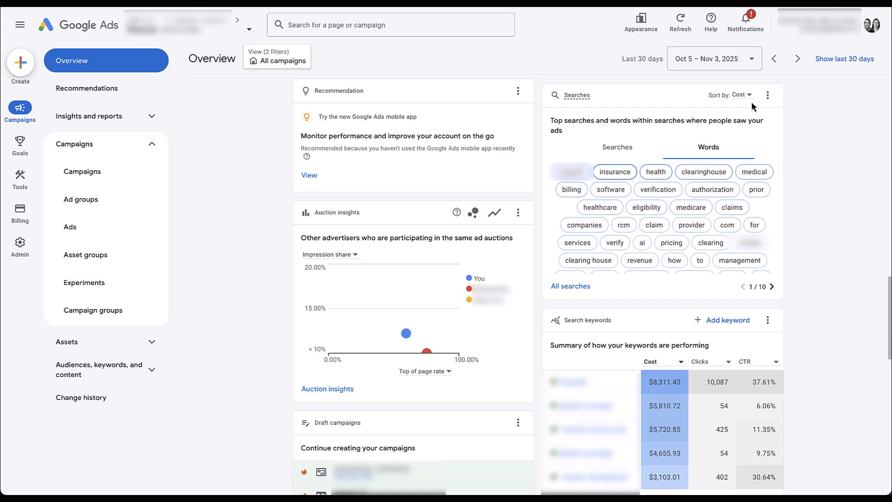
Sort the words by Conversions so insurance and clearinghouse lead the list
{"action": "left_click", "coordinate": [743, 95]}
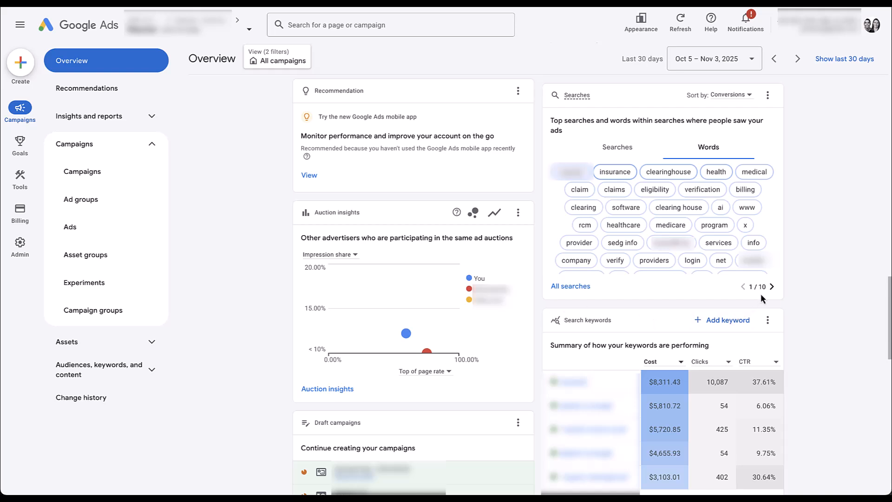
{"action": "mouse_move", "coordinate": [766, 300]}
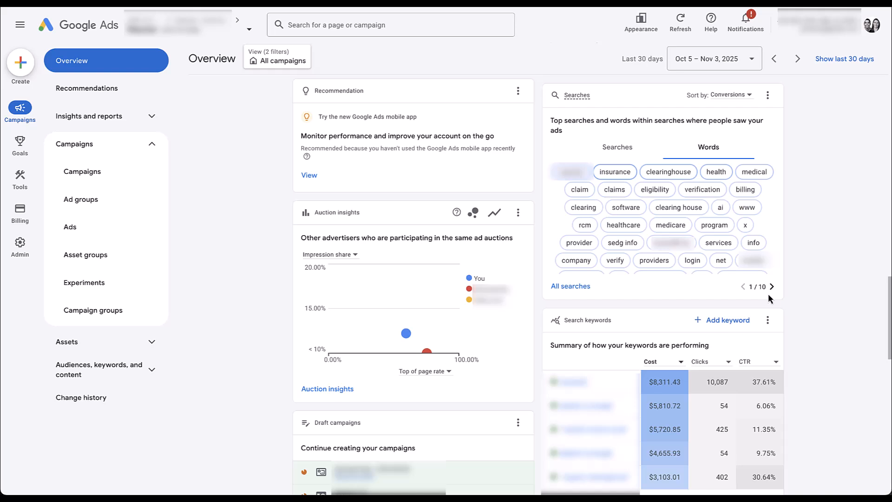
{"action": "mouse_move", "coordinate": [545, 243]}
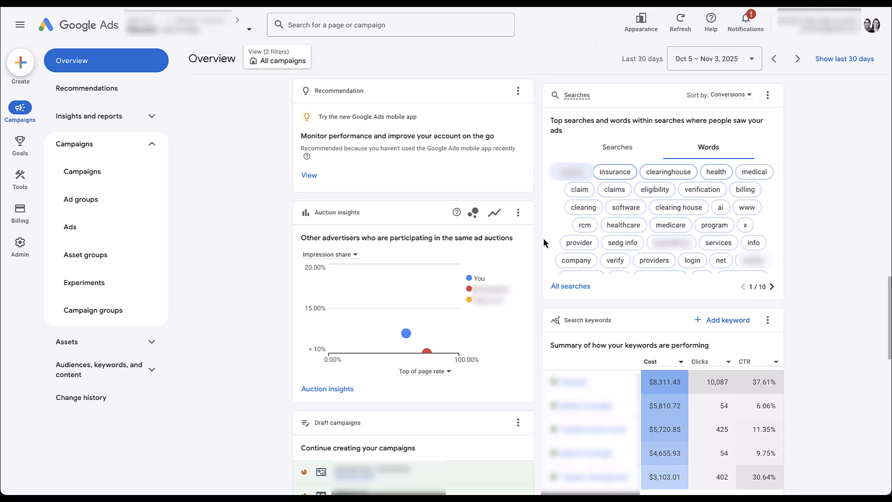
{"action": "mouse_move", "coordinate": [540, 173]}
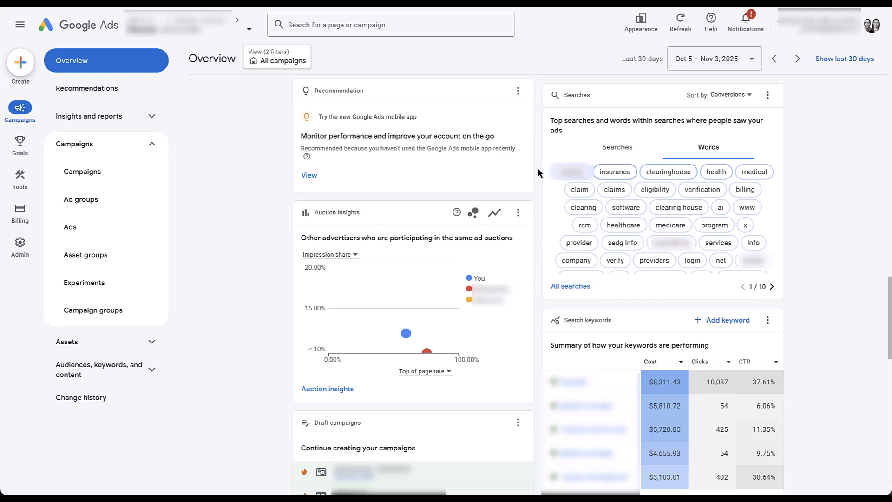
{"action": "mouse_move", "coordinate": [813, 239]}
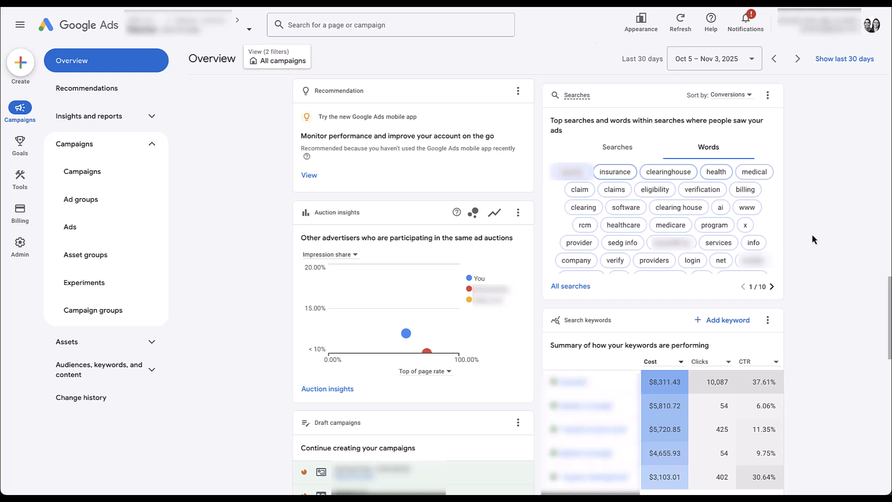
{"action": "mouse_move", "coordinate": [775, 251]}
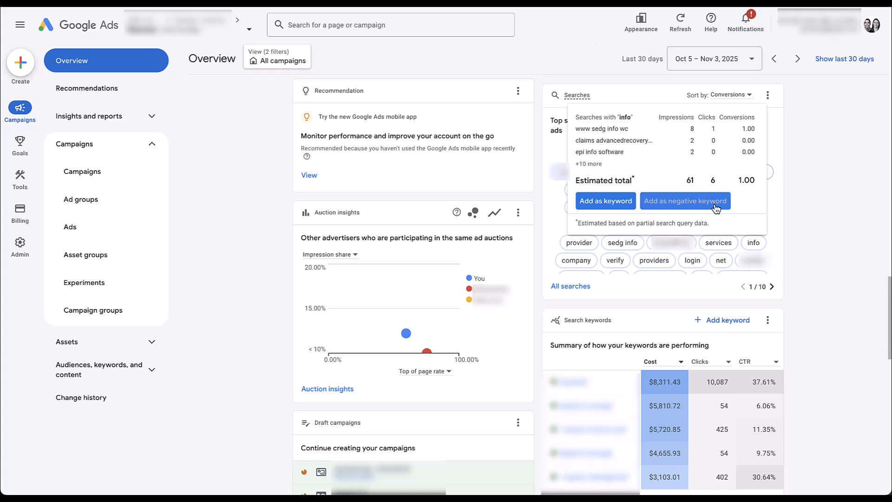
Begin adding 'info' as a negative keyword, keeping Phrase match at Campaign level
{"action": "left_click", "coordinate": [685, 200]}
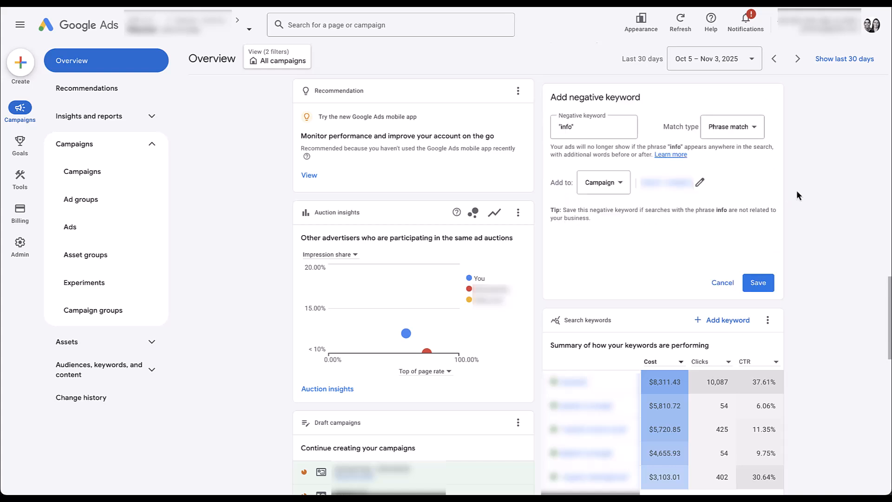
{"action": "mouse_move", "coordinate": [610, 143]}
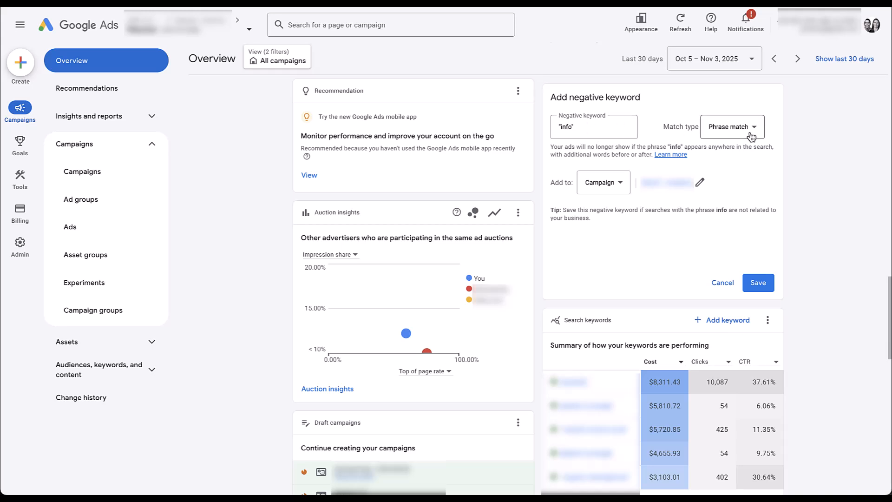
{"action": "left_click", "coordinate": [731, 126]}
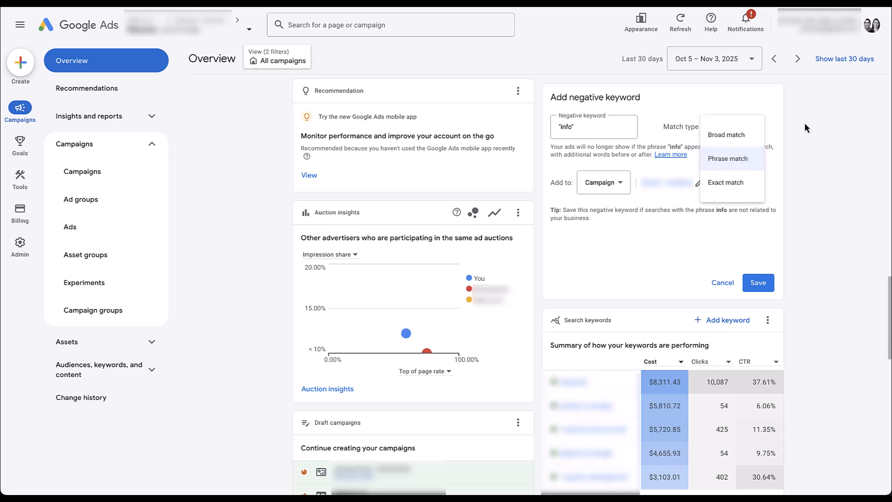
{"action": "left_click", "coordinate": [728, 158]}
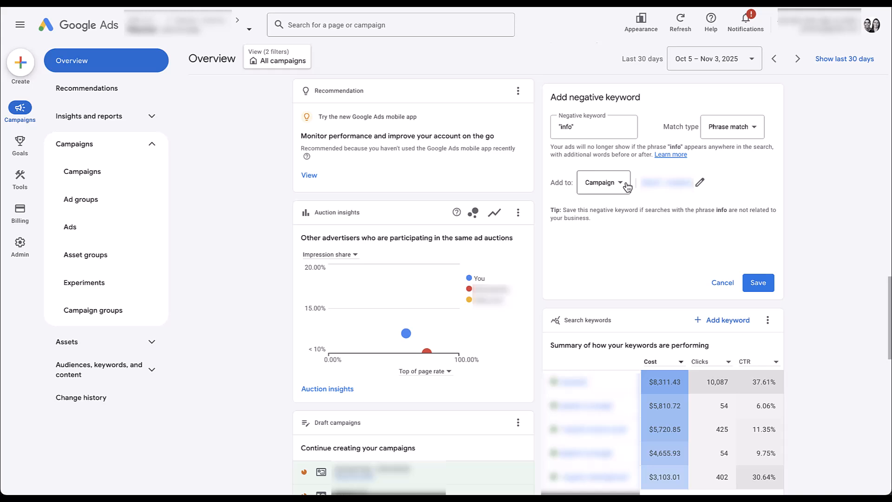
{"action": "left_click", "coordinate": [603, 182]}
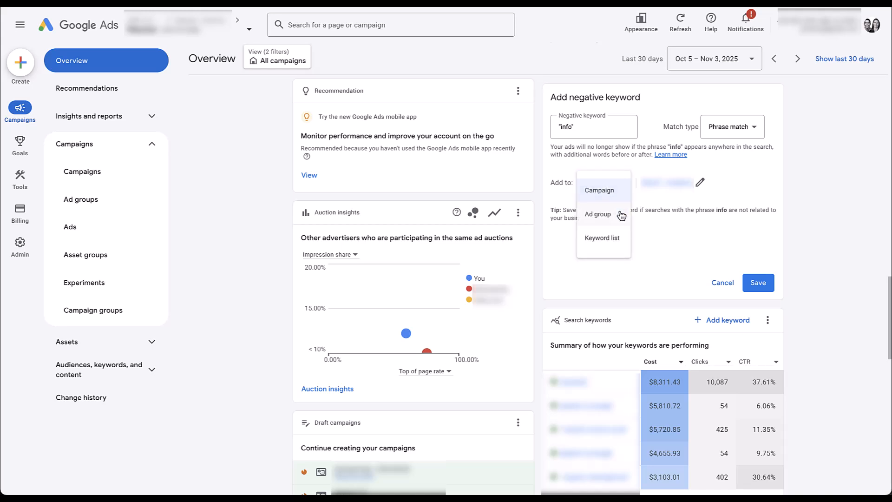
{"action": "mouse_move", "coordinate": [620, 246]}
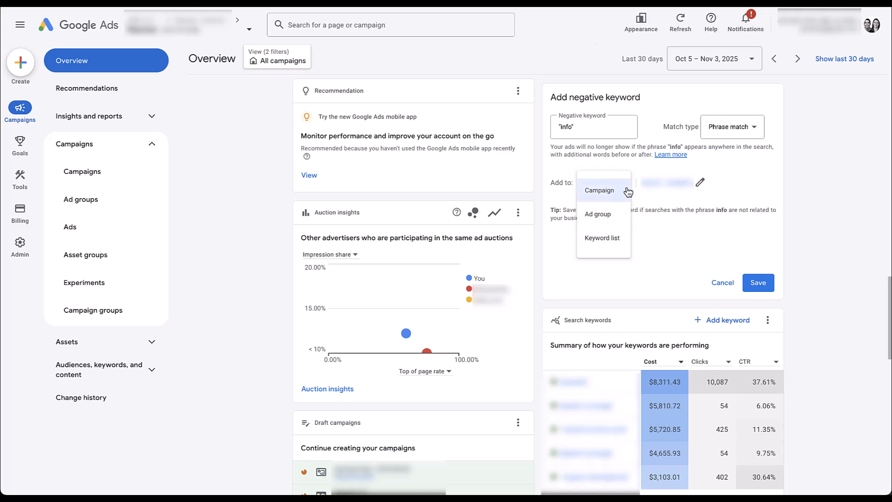
{"action": "left_click", "coordinate": [599, 190]}
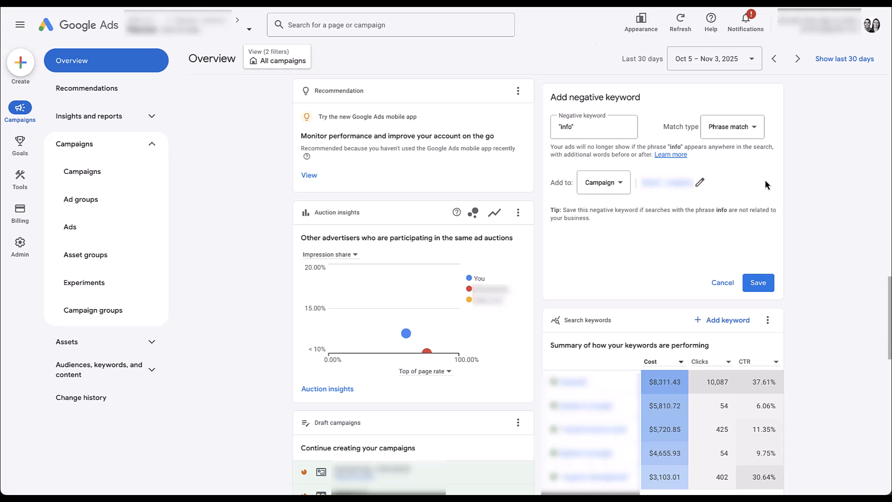
{"action": "mouse_move", "coordinate": [700, 187]}
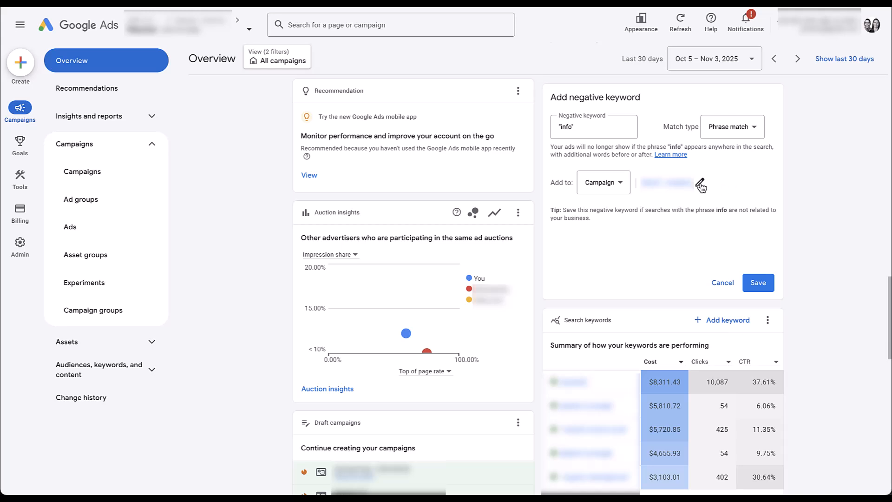
{"action": "mouse_move", "coordinate": [744, 186]}
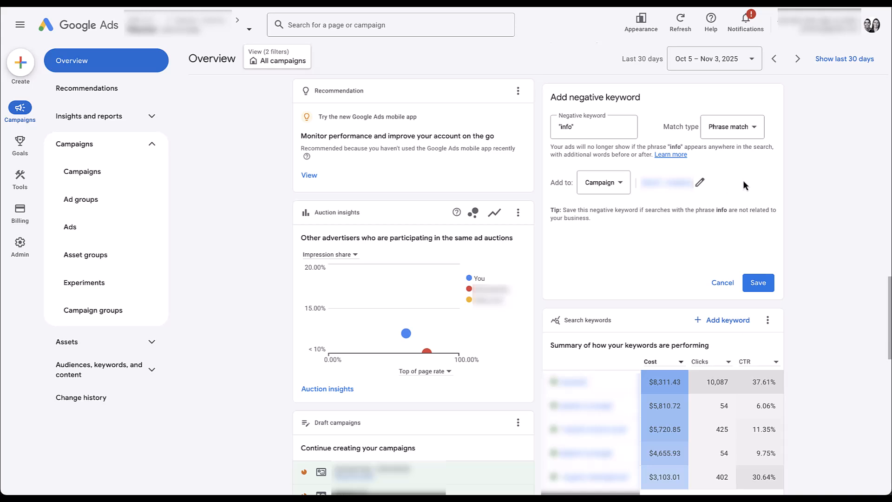
{"action": "mouse_move", "coordinate": [729, 245]}
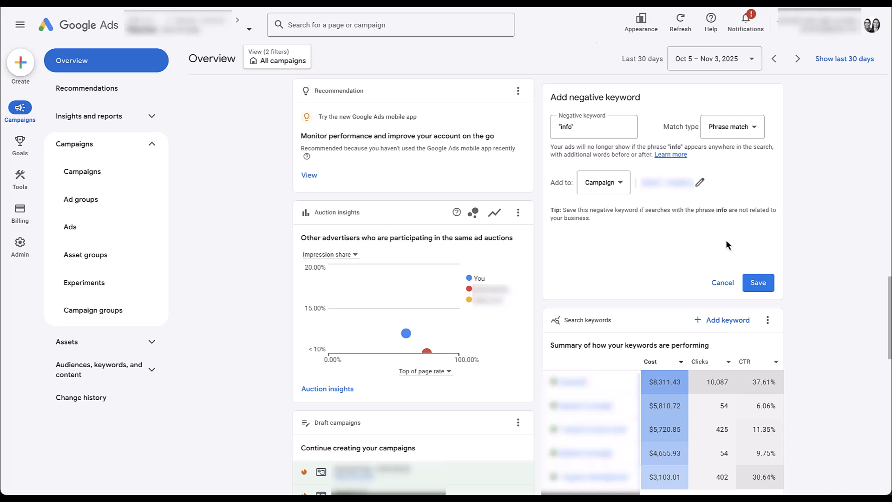
{"action": "mouse_move", "coordinate": [757, 253]}
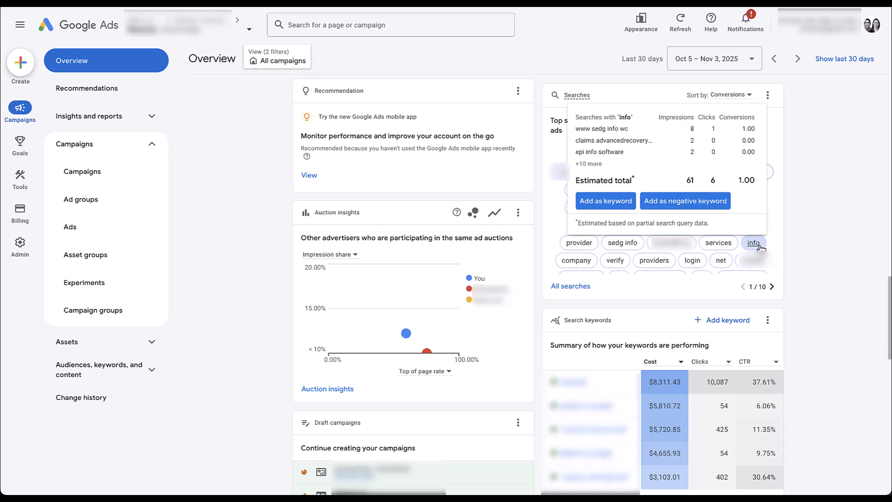
{"action": "mouse_move", "coordinate": [753, 226]}
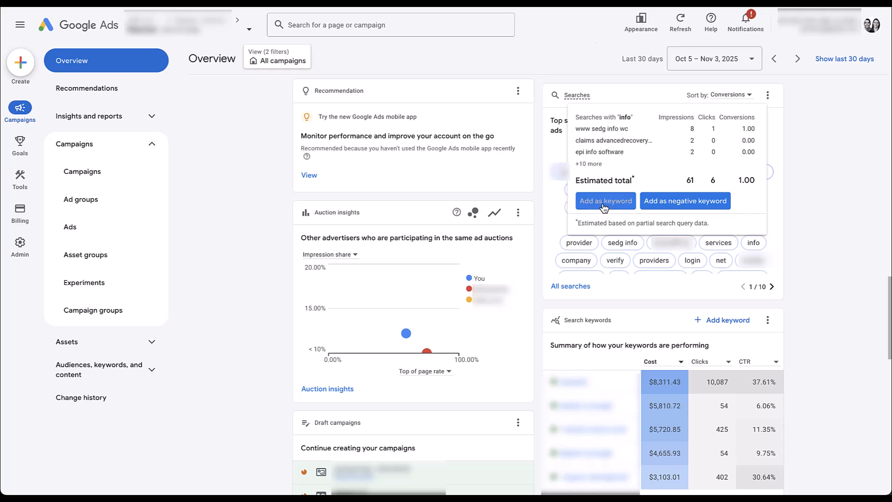
Begin adding 'www sedg info wc' as an exact-match keyword for an ad group
{"action": "left_click", "coordinate": [605, 200]}
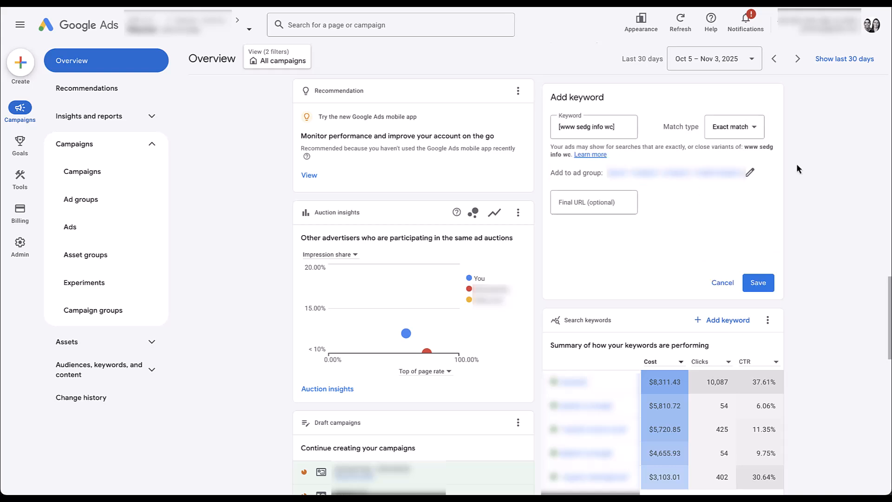
{"action": "mouse_move", "coordinate": [643, 131]}
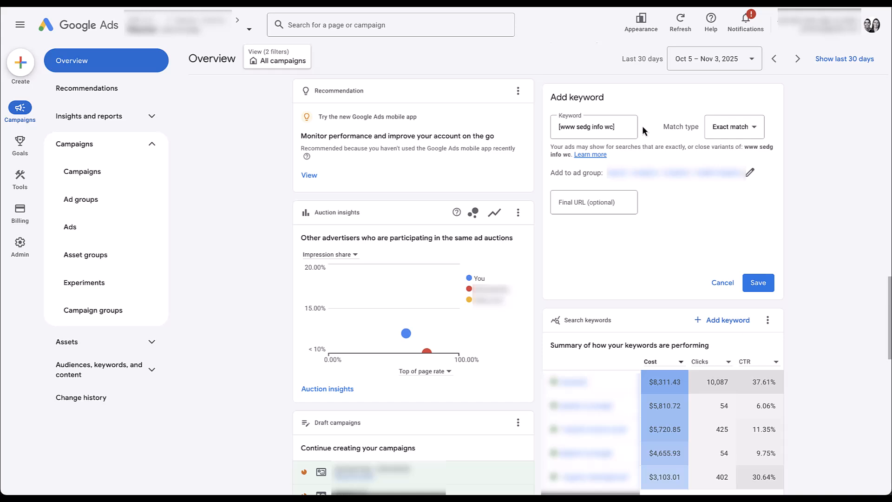
{"action": "left_click", "coordinate": [593, 126]}
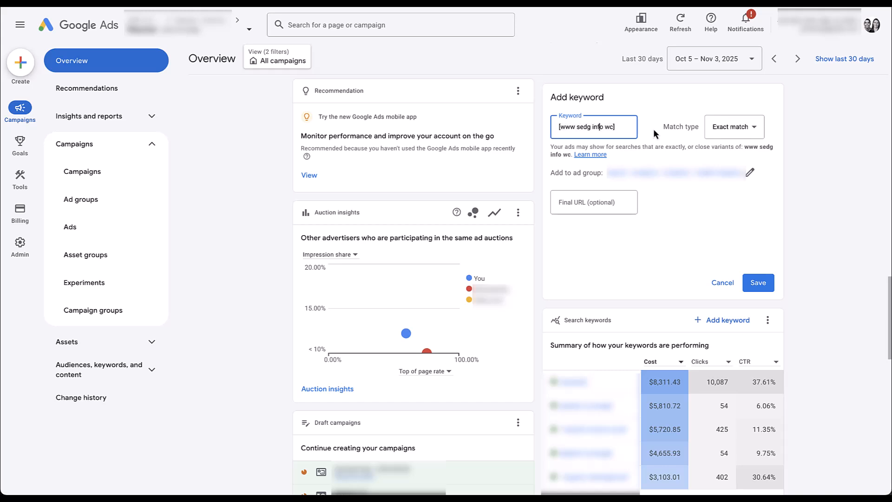
{"action": "left_click", "coordinate": [733, 127]}
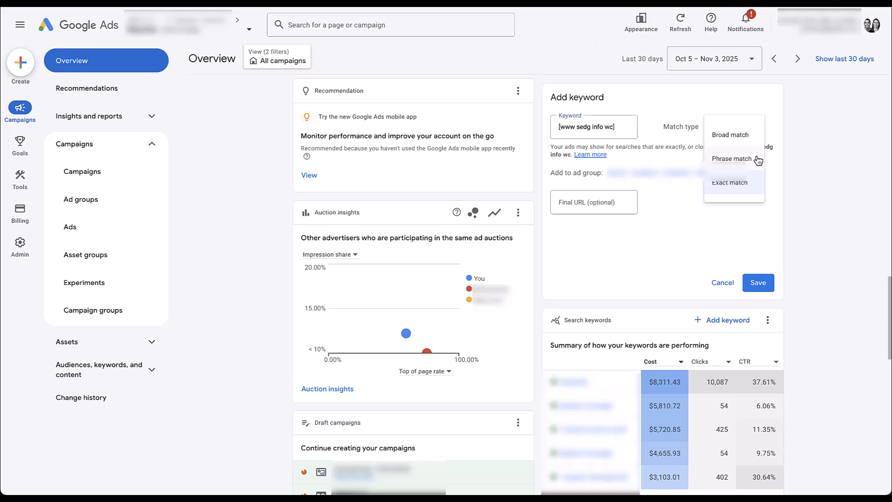
{"action": "left_click", "coordinate": [730, 182]}
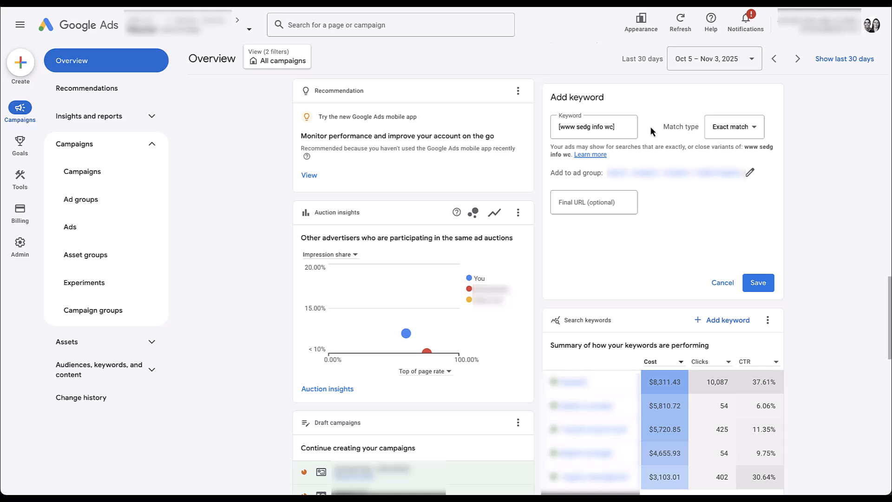
{"action": "left_click", "coordinate": [563, 127]}
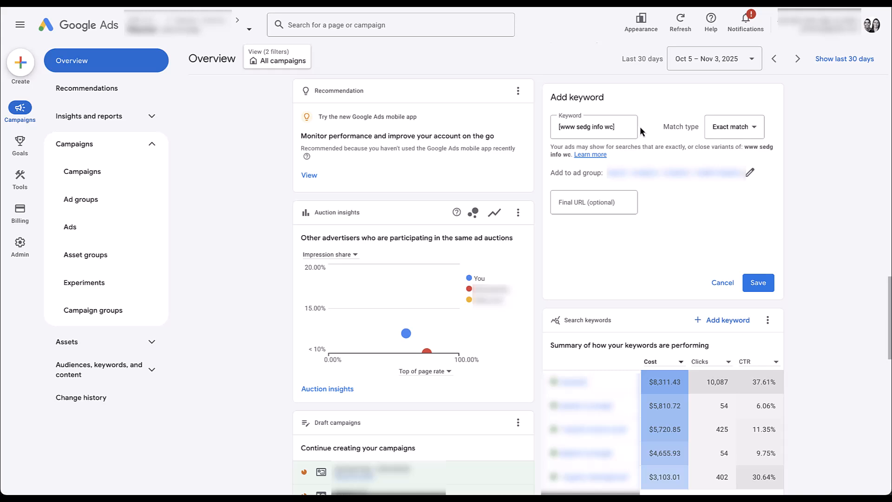
{"action": "mouse_move", "coordinate": [708, 186]}
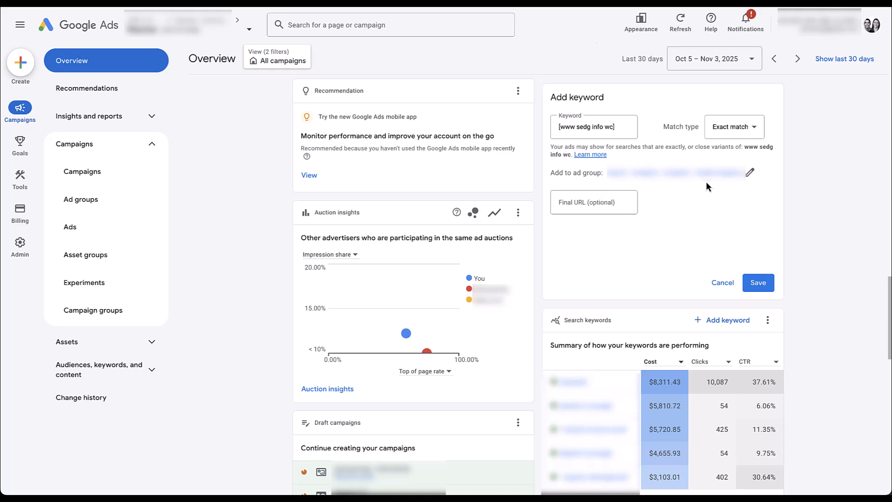
{"action": "mouse_move", "coordinate": [709, 196]}
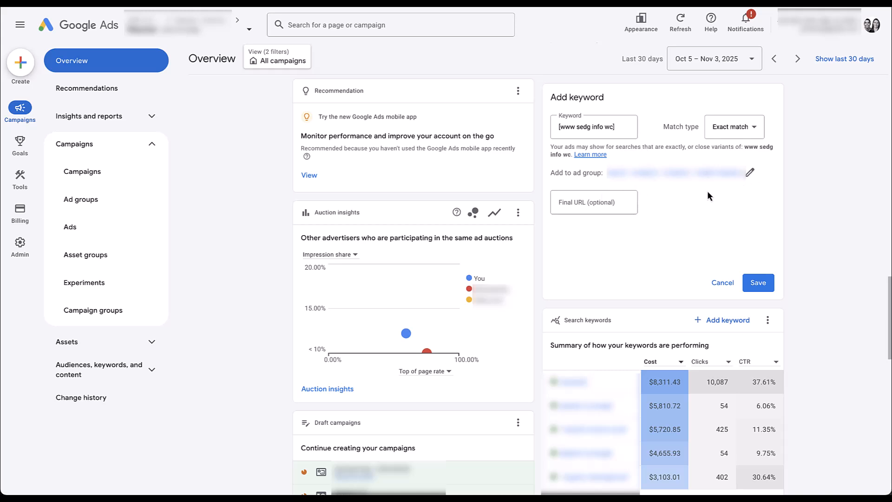
{"action": "mouse_move", "coordinate": [676, 213]}
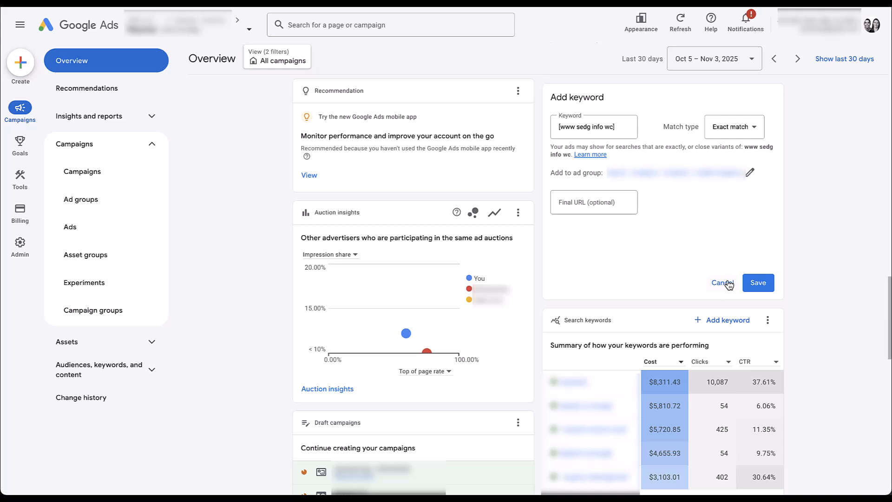
Discard the 'www sedg info wc' keyword form without saving
{"action": "left_click", "coordinate": [722, 282]}
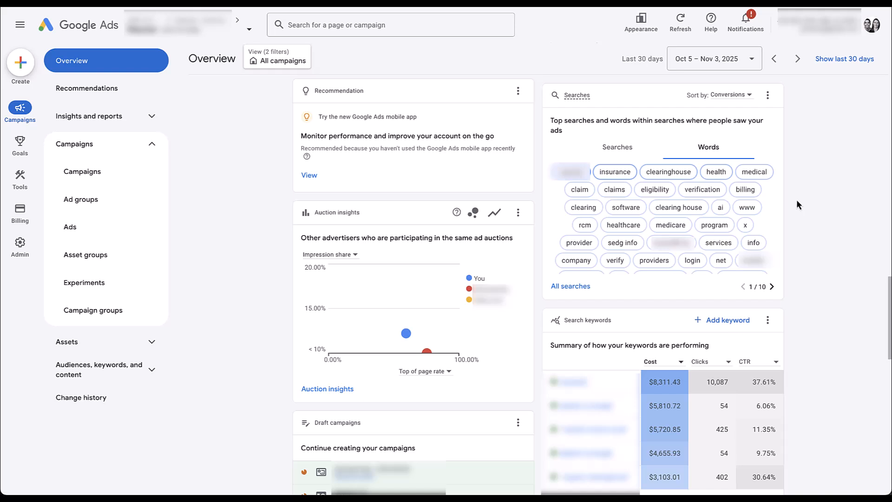
{"action": "mouse_move", "coordinate": [752, 242]}
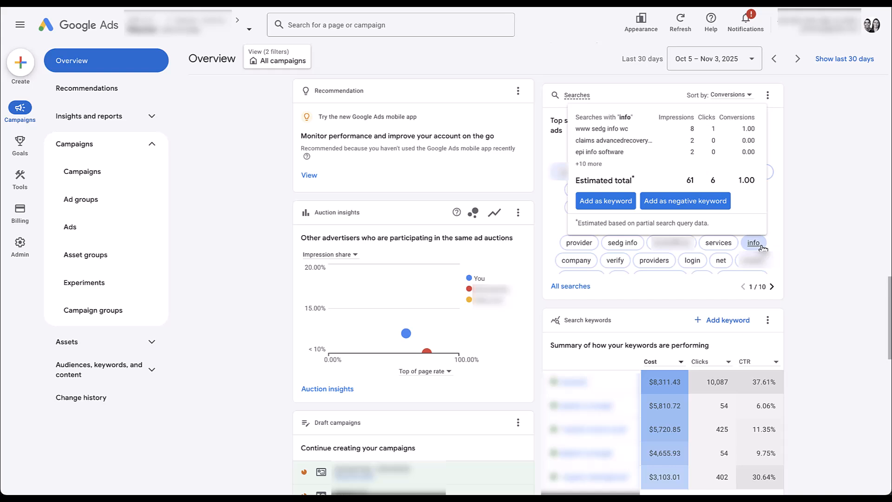
{"action": "mouse_move", "coordinate": [630, 211]}
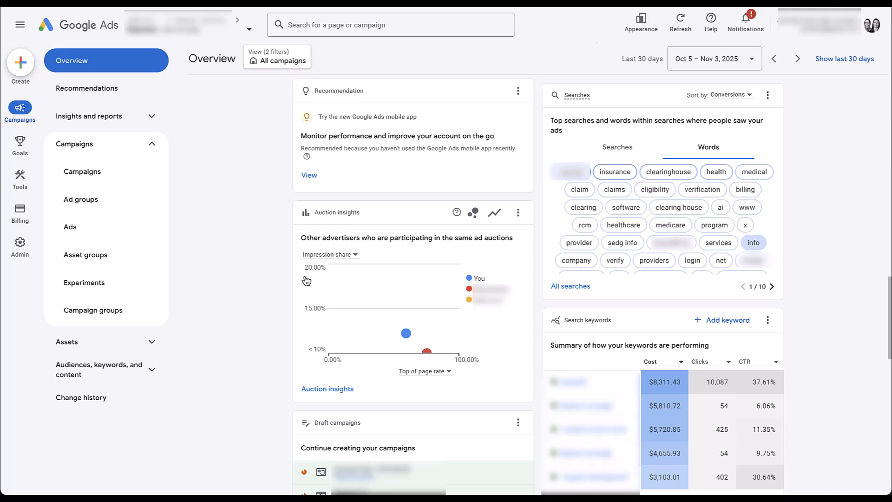
View the search terms report for 'info', leave columns unchanged, and return to Overview
{"action": "left_click", "coordinate": [86, 226]}
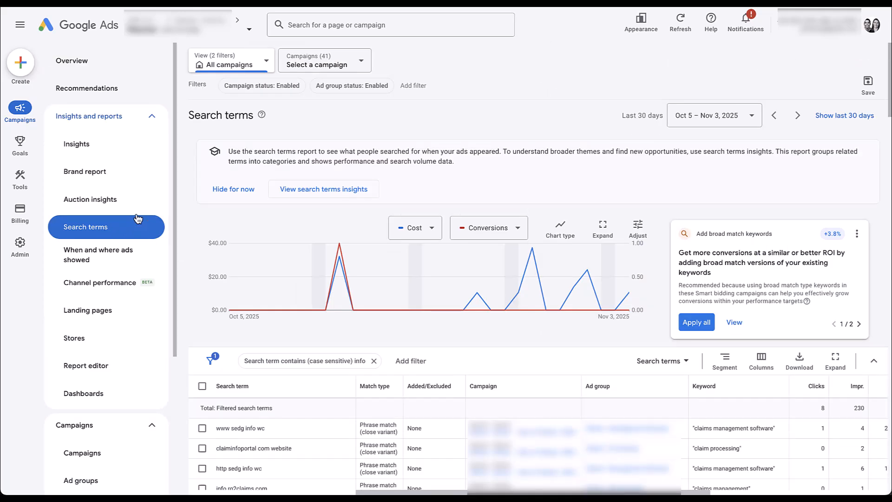
{"action": "mouse_move", "coordinate": [203, 289]}
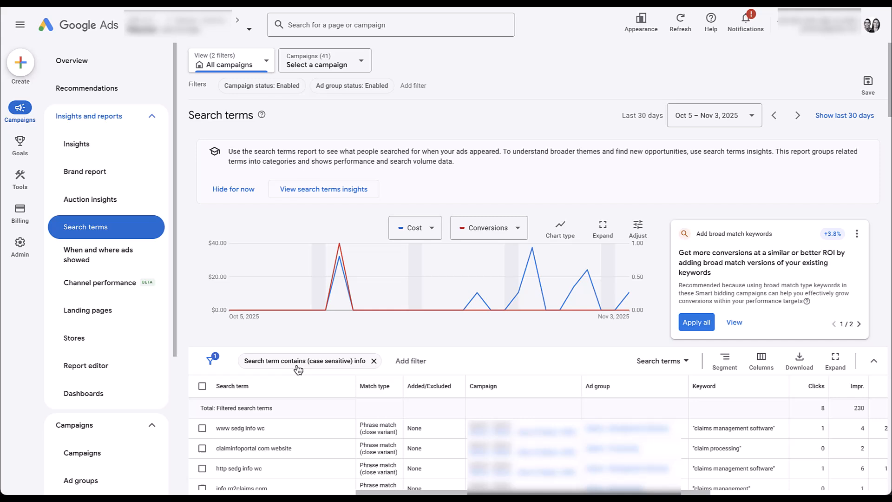
{"action": "mouse_move", "coordinate": [362, 369]}
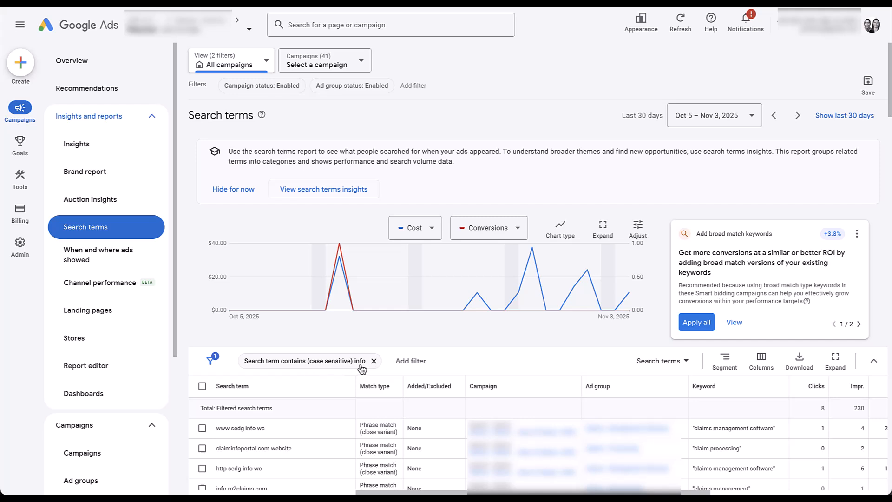
{"action": "mouse_move", "coordinate": [319, 475]}
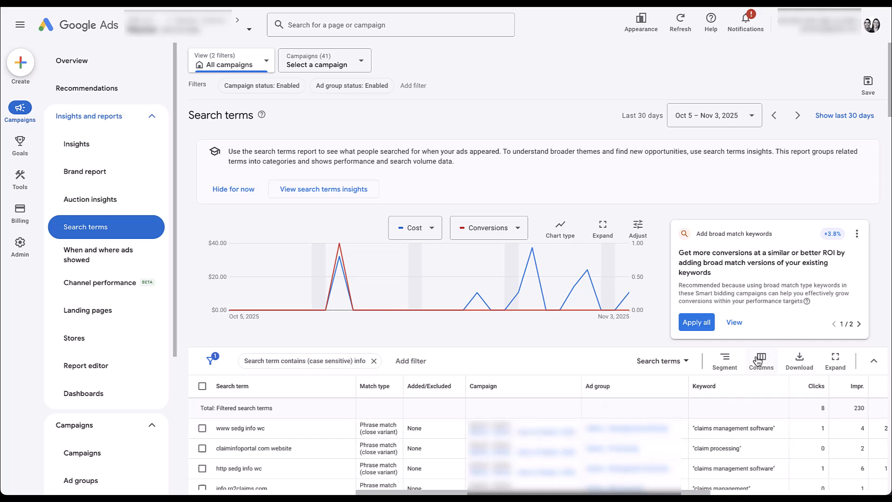
{"action": "left_click", "coordinate": [760, 361]}
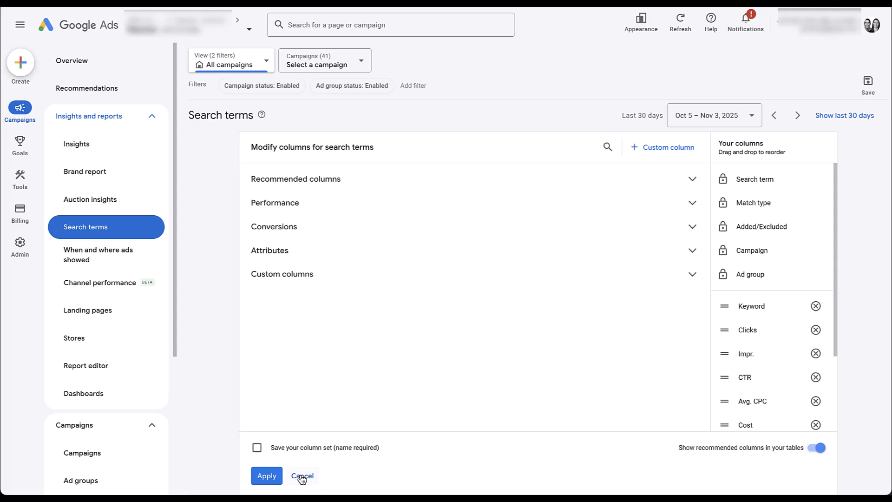
{"action": "left_click", "coordinate": [303, 475]}
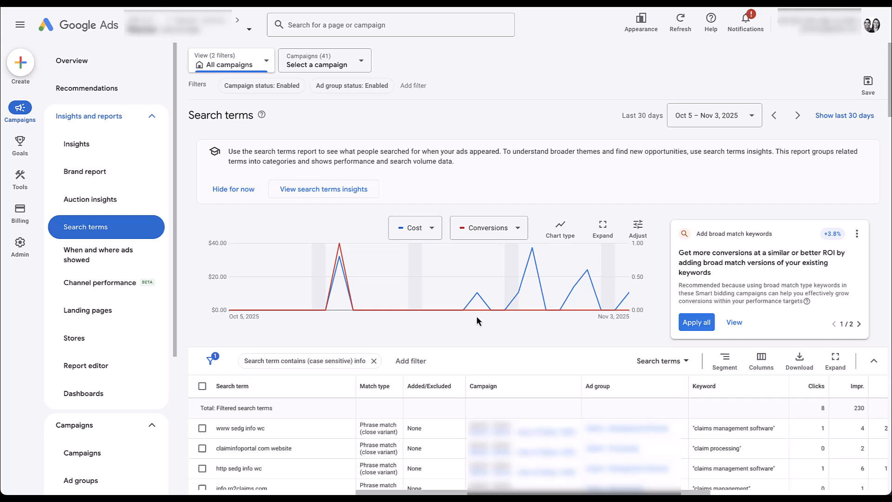
{"action": "mouse_move", "coordinate": [582, 274]}
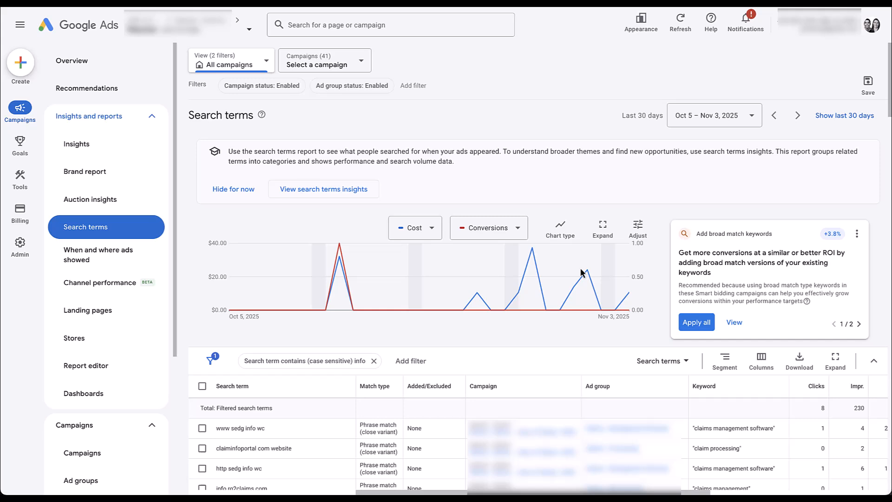
{"action": "left_click", "coordinate": [72, 61]}
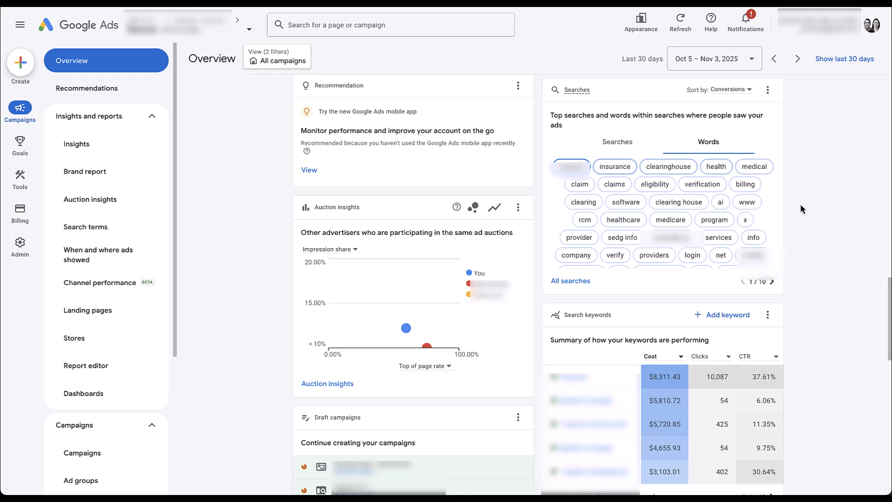
{"action": "mouse_move", "coordinate": [821, 212]}
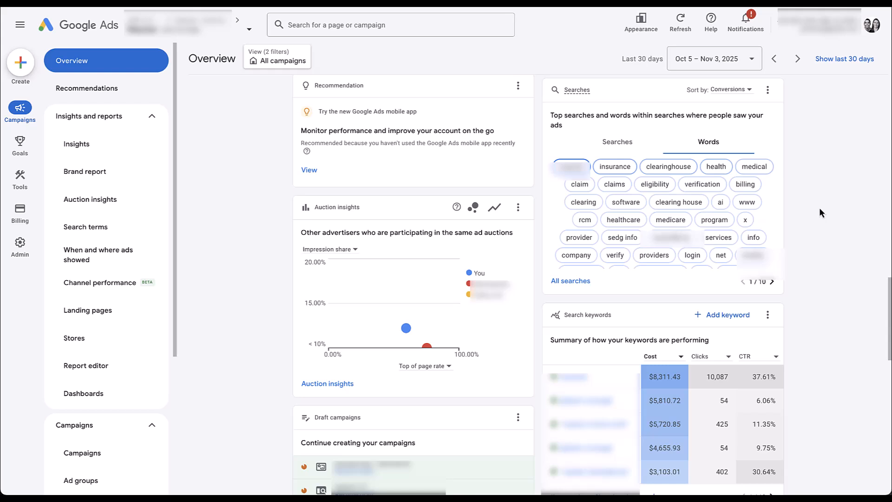
Download the Searches card data as CSV, producing Search and Word files
{"action": "left_click", "coordinate": [767, 90]}
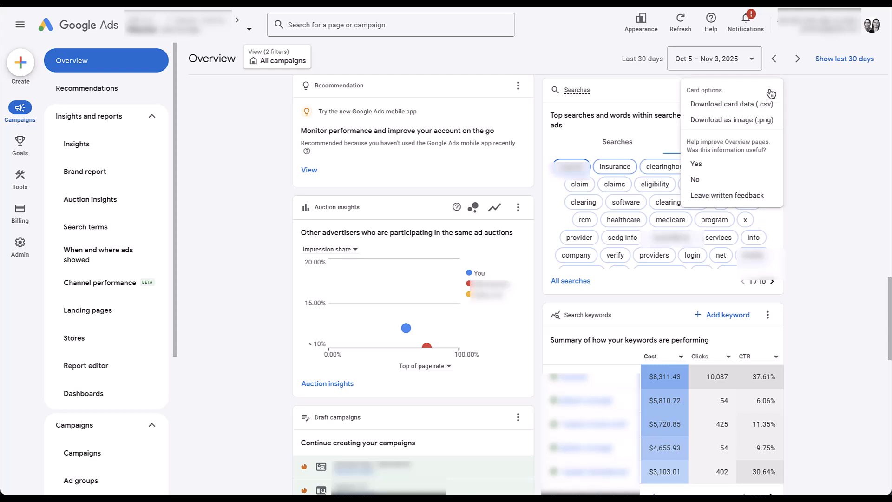
{"action": "mouse_move", "coordinate": [780, 109]}
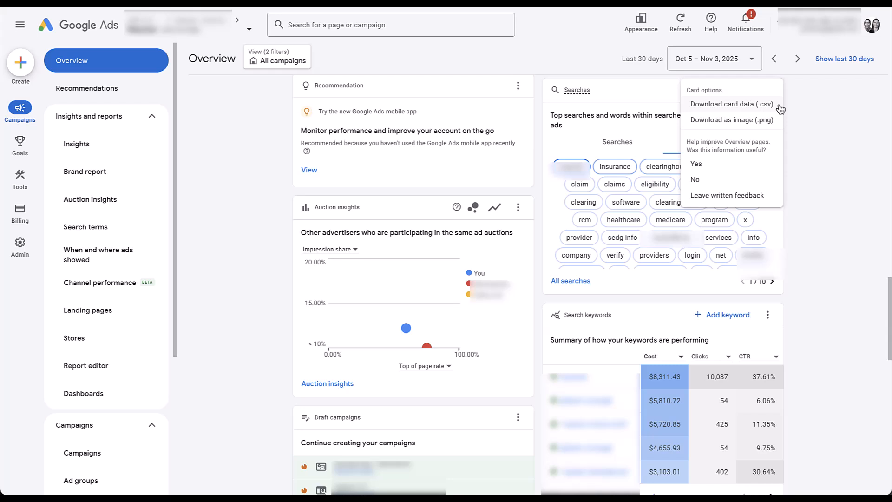
{"action": "left_click", "coordinate": [731, 103]}
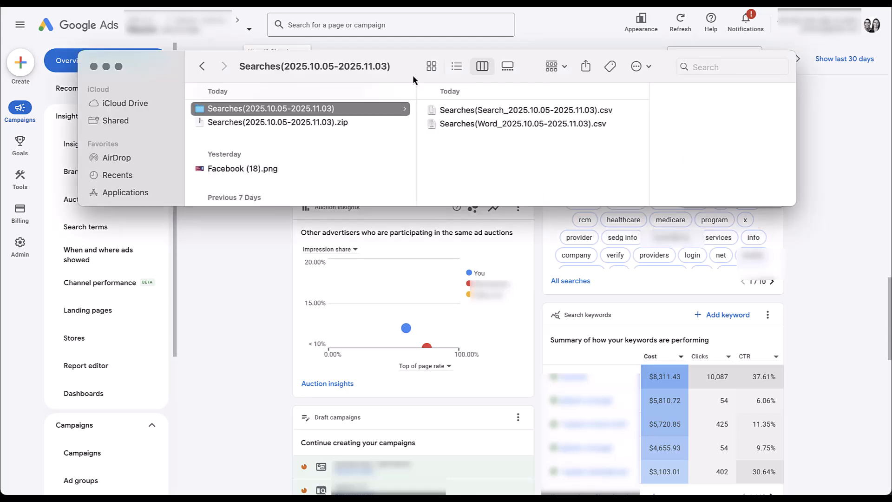
{"action": "mouse_move", "coordinate": [320, 129]}
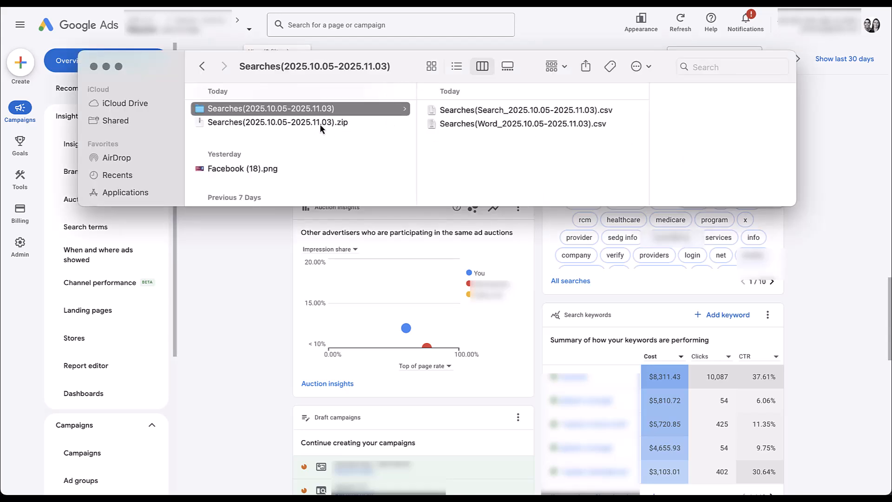
{"action": "mouse_move", "coordinate": [351, 112]}
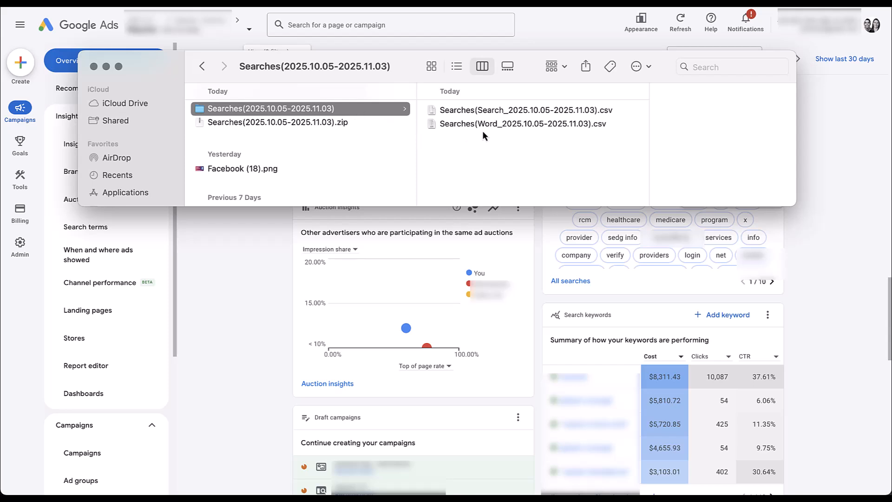
{"action": "mouse_move", "coordinate": [483, 135]}
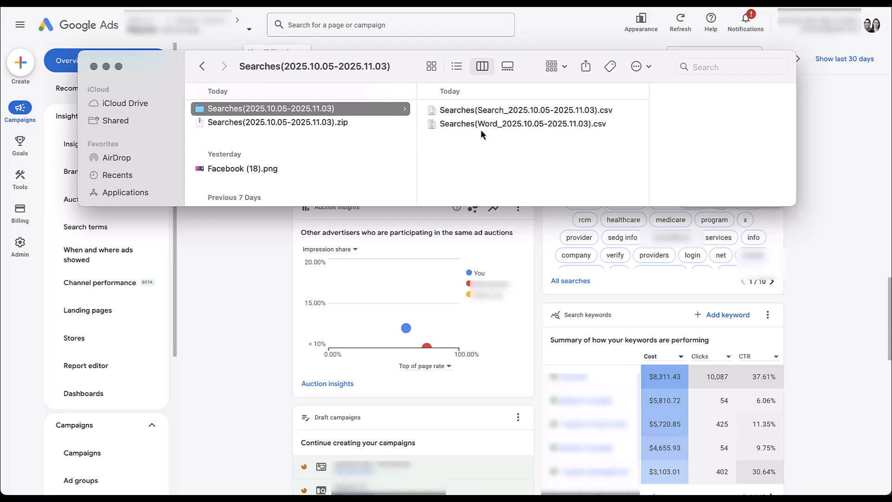
{"action": "mouse_move", "coordinate": [483, 120]}
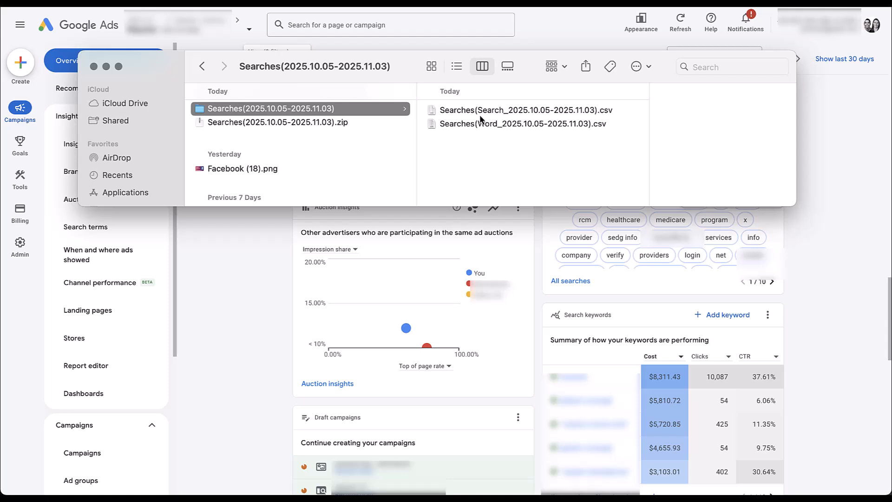
{"action": "mouse_move", "coordinate": [495, 131]}
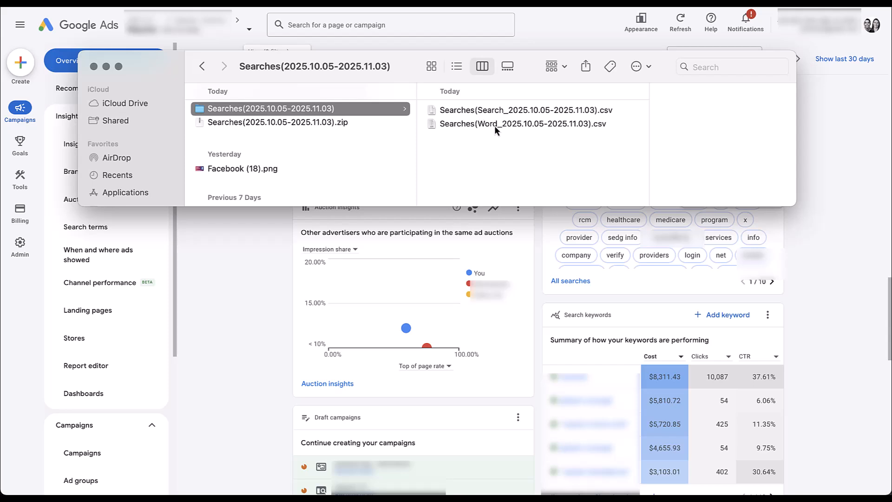
{"action": "mouse_move", "coordinate": [498, 116]}
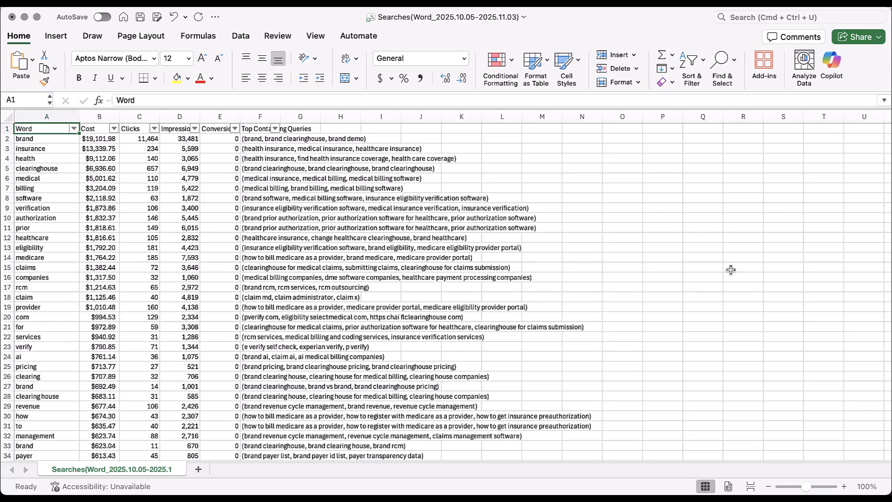
{"action": "mouse_move", "coordinate": [210, 215]}
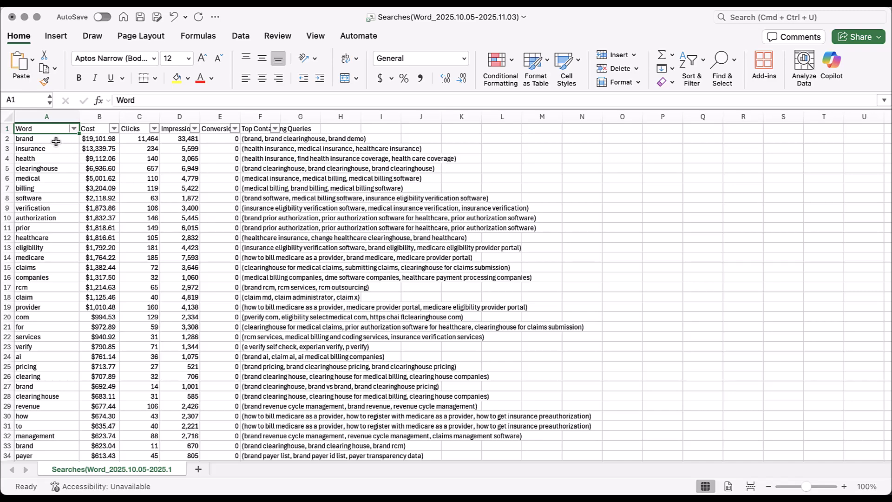
Widen column F (Top Containing Queries) and select the Conversions column in the Word sheet
{"action": "scroll", "scroll_direction": "down", "scroll_amount": 3}
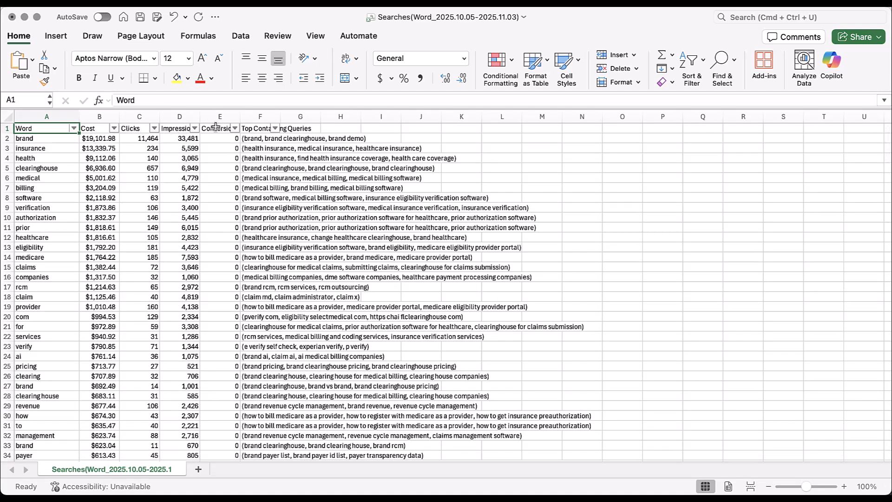
{"action": "mouse_move", "coordinate": [268, 121]}
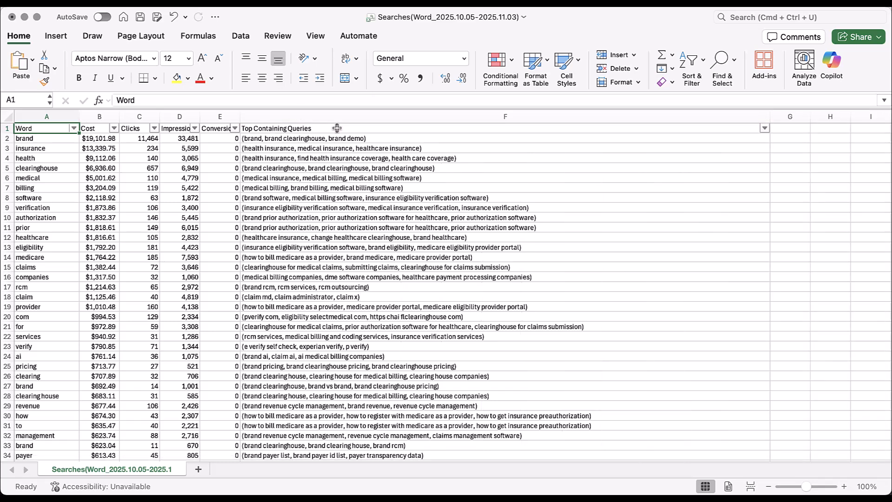
{"action": "mouse_move", "coordinate": [423, 136]}
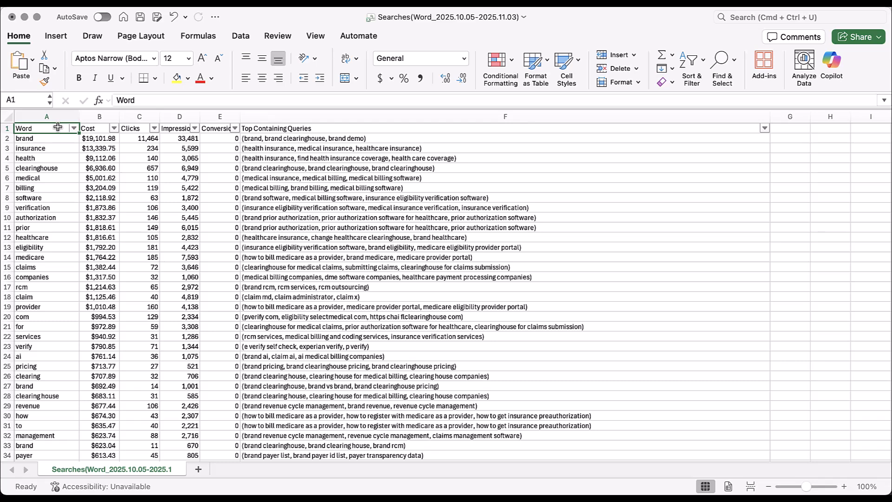
{"action": "mouse_move", "coordinate": [411, 150]}
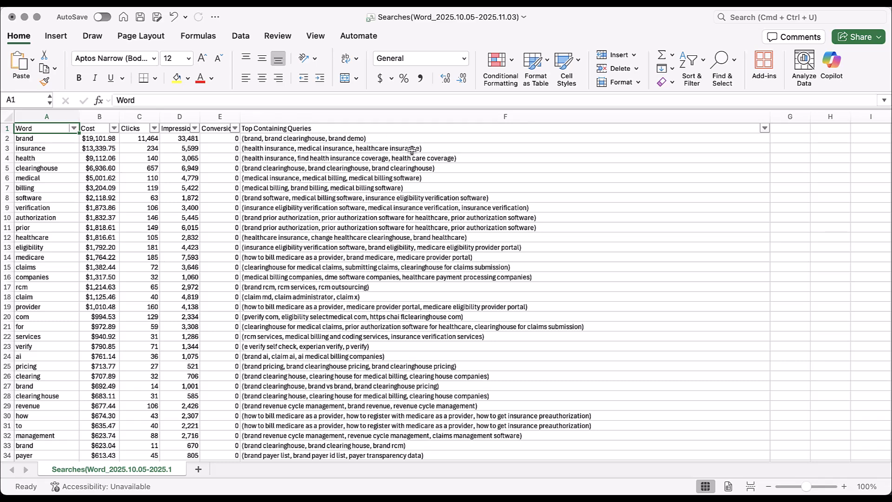
{"action": "mouse_move", "coordinate": [586, 252]}
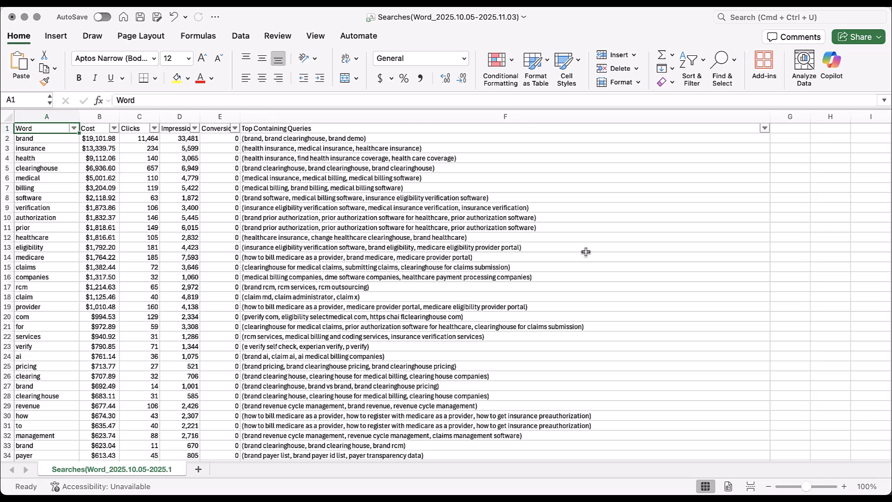
{"action": "mouse_move", "coordinate": [576, 160]}
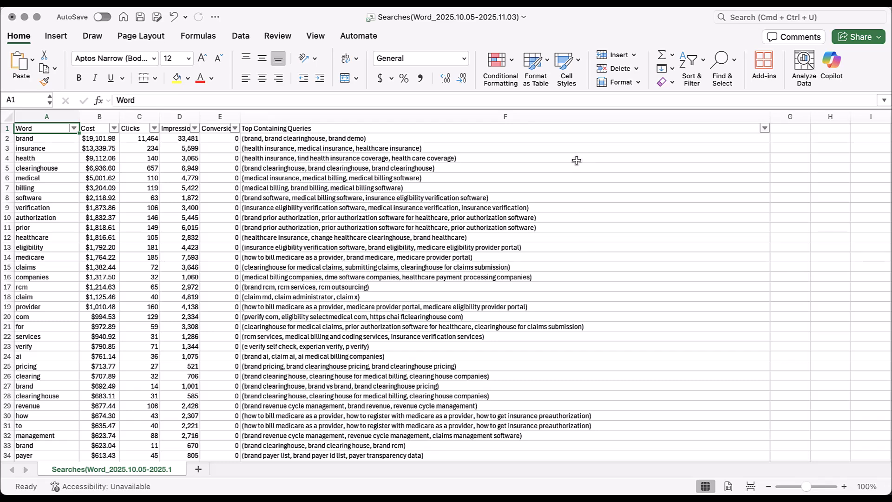
{"action": "mouse_move", "coordinate": [580, 149]}
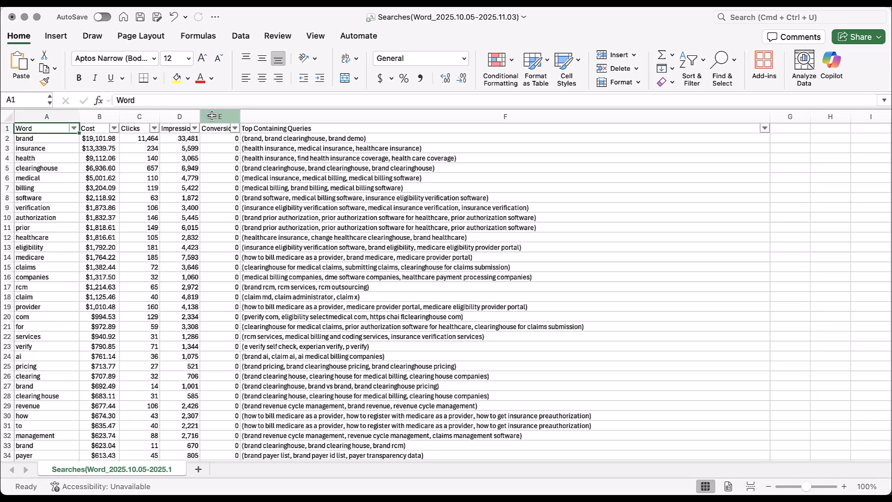
{"action": "left_click", "coordinate": [219, 116]}
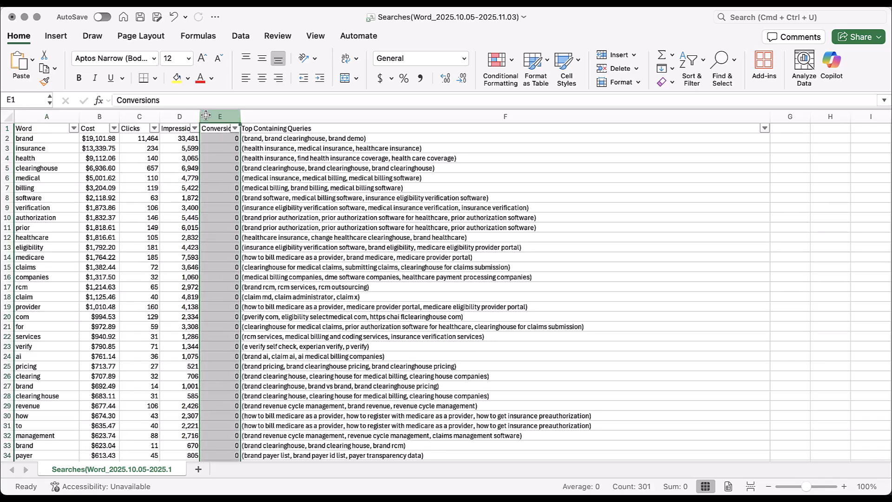